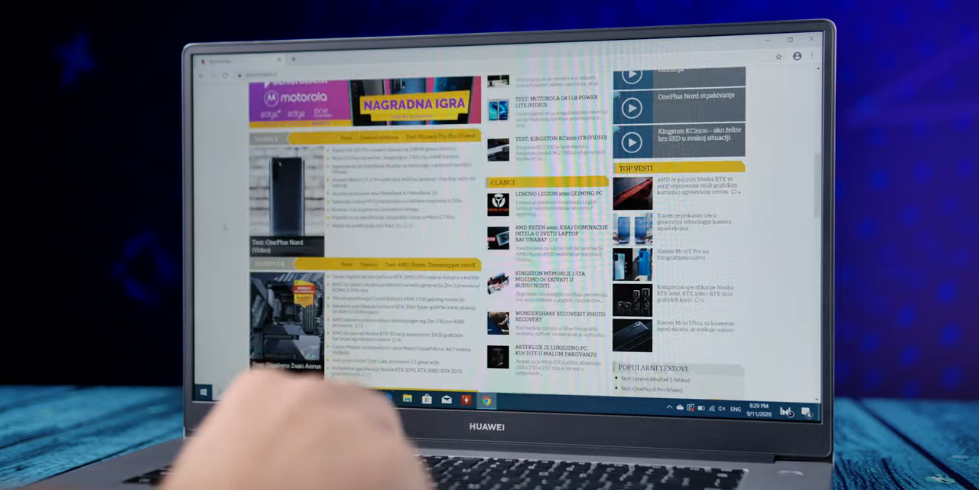
scroll("down", 3)
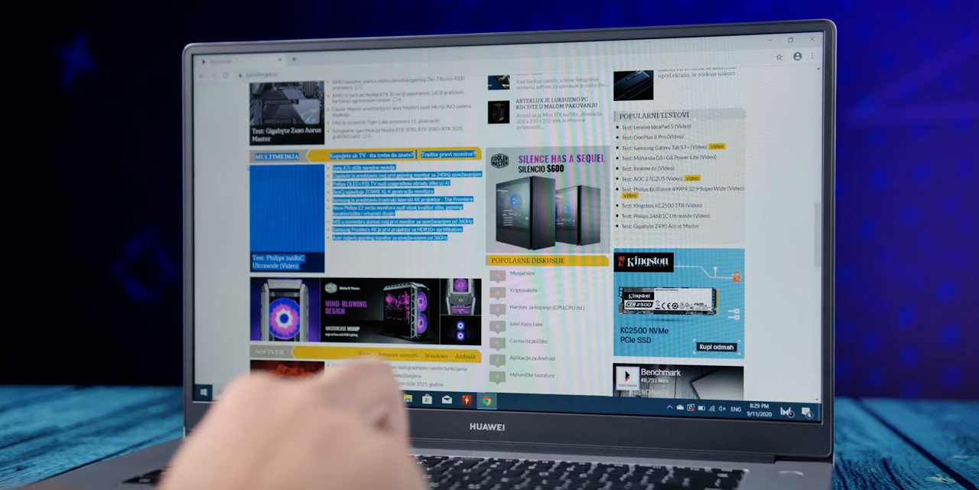
scroll("down", 3)
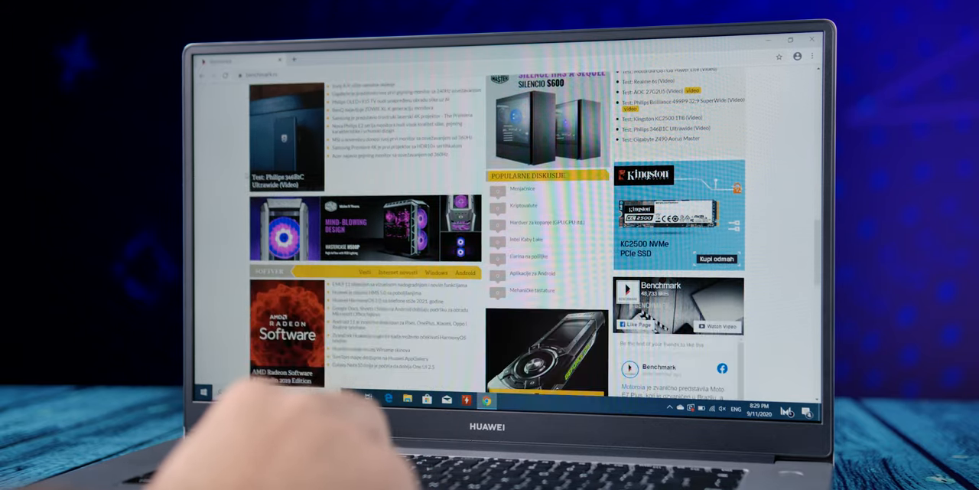